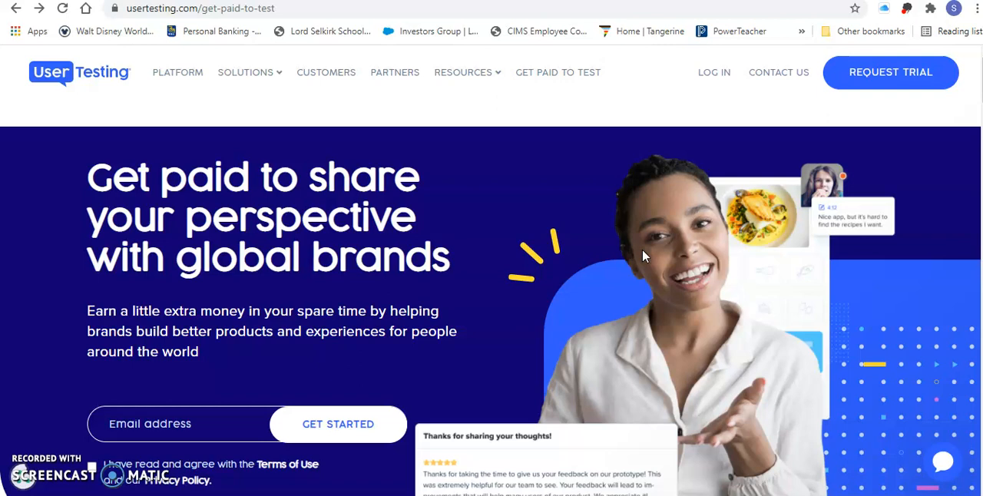
mouse_move(669, 237)
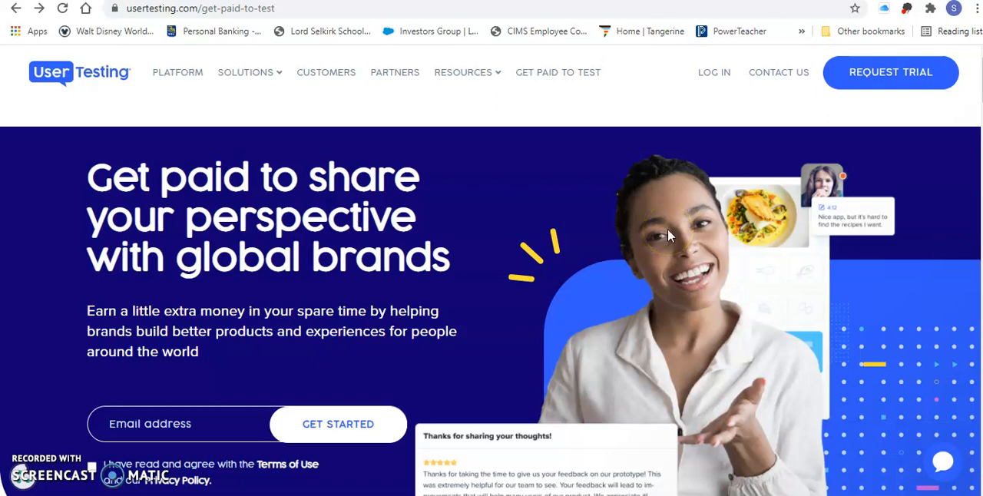
mouse_move(627, 101)
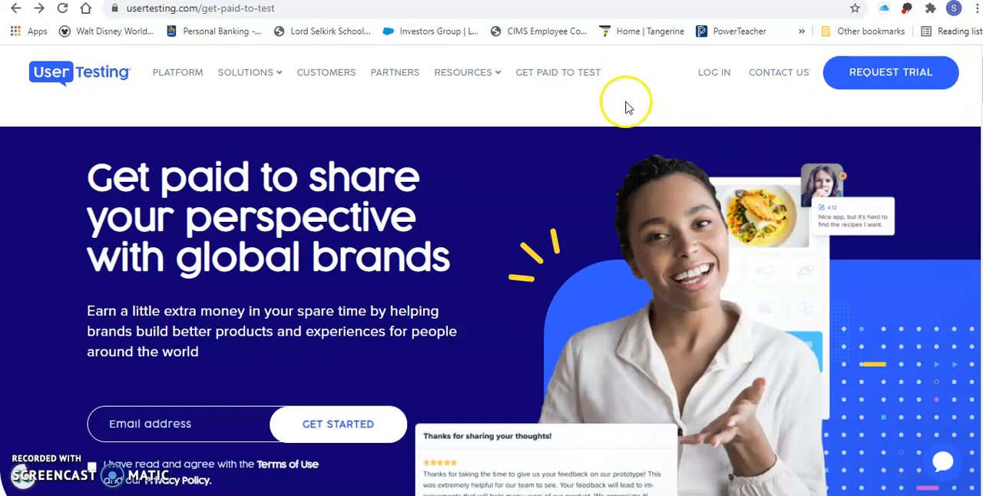
mouse_move(153, 30)
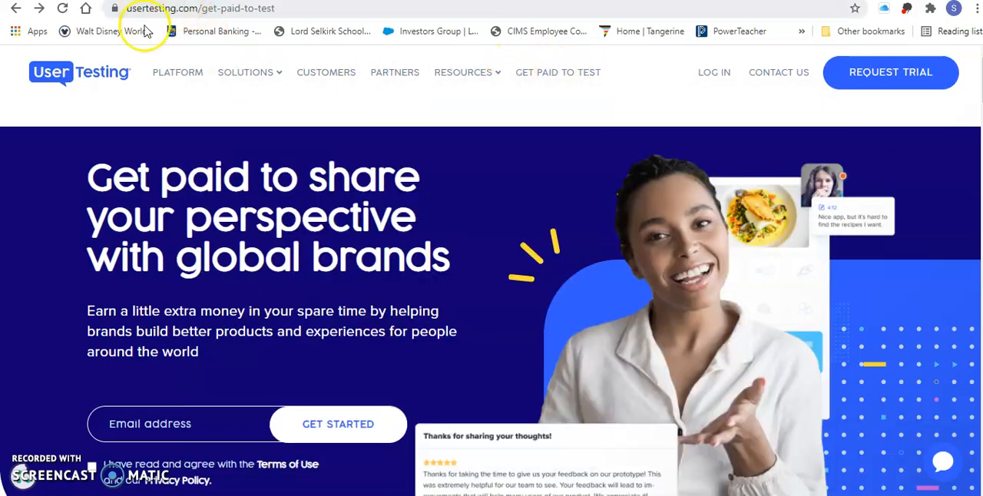
mouse_move(545, 64)
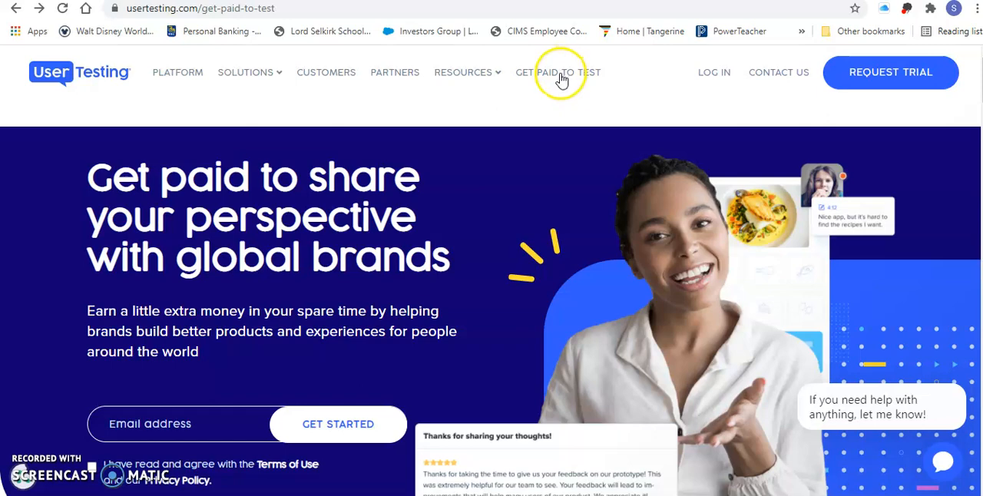
Step: Reach the tester dashboard's Available Tests tab showing the welcome waiting screen
scroll("down", 3)
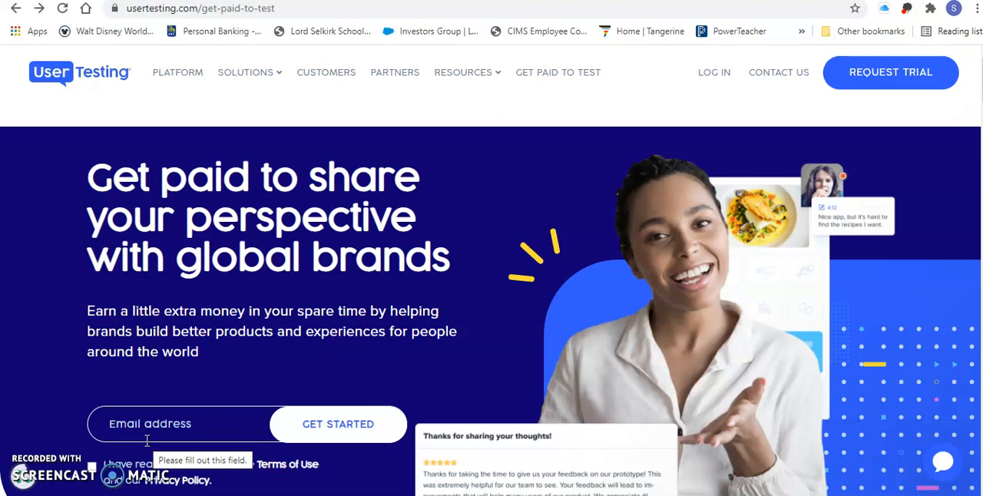
left_click(464, 72)
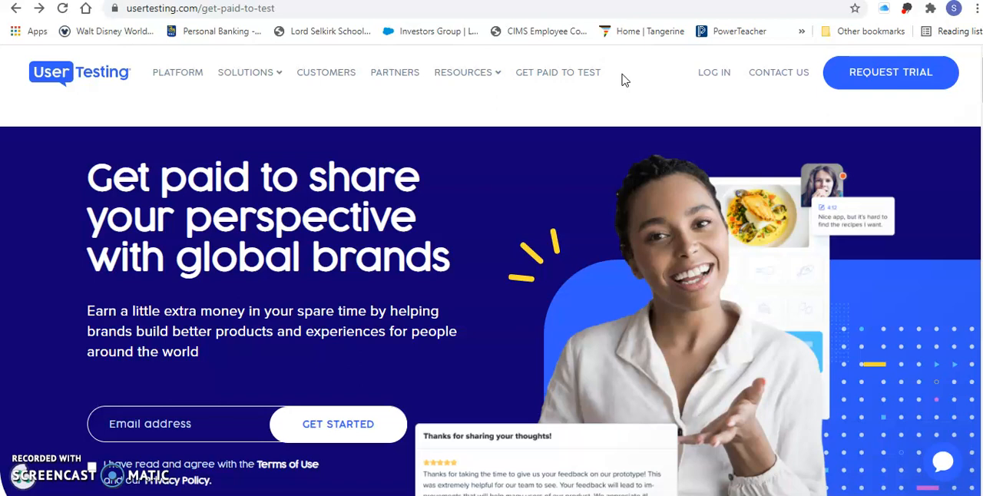
mouse_move(695, 68)
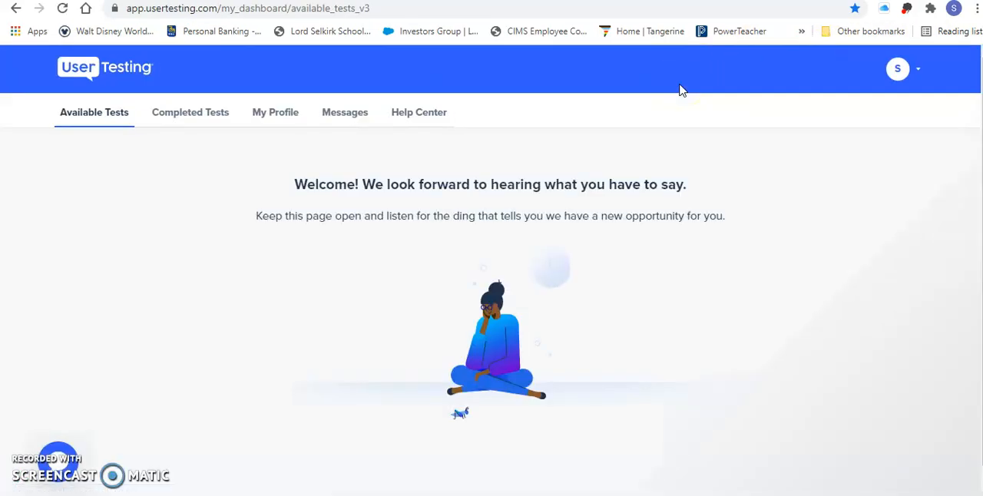
mouse_move(464, 203)
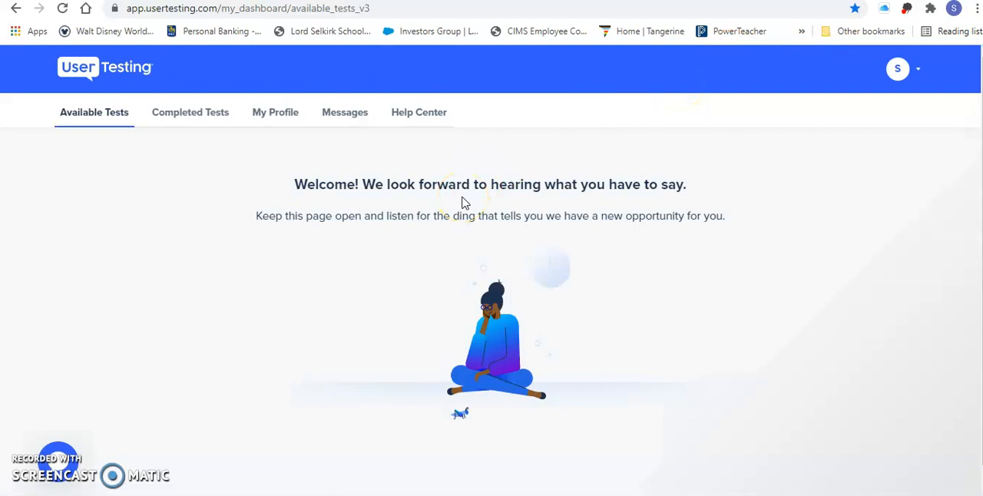
mouse_move(507, 146)
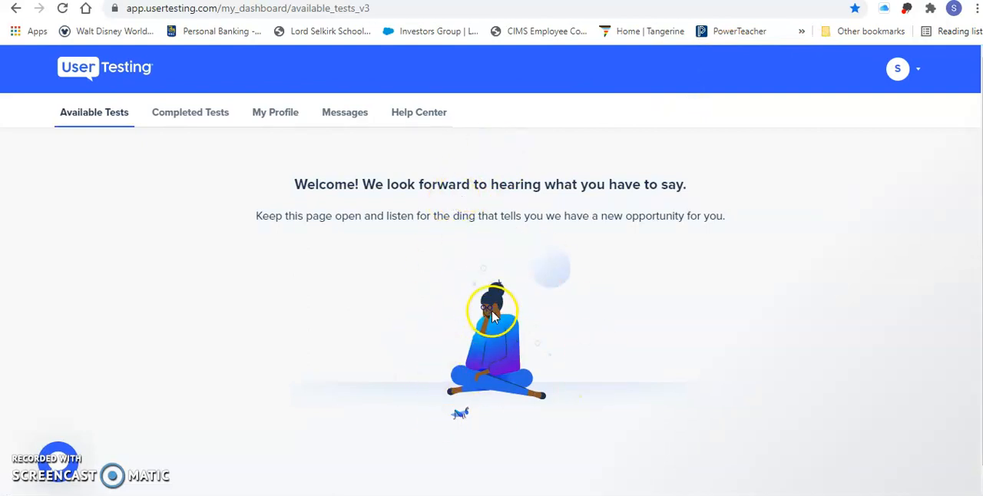
mouse_move(298, 184)
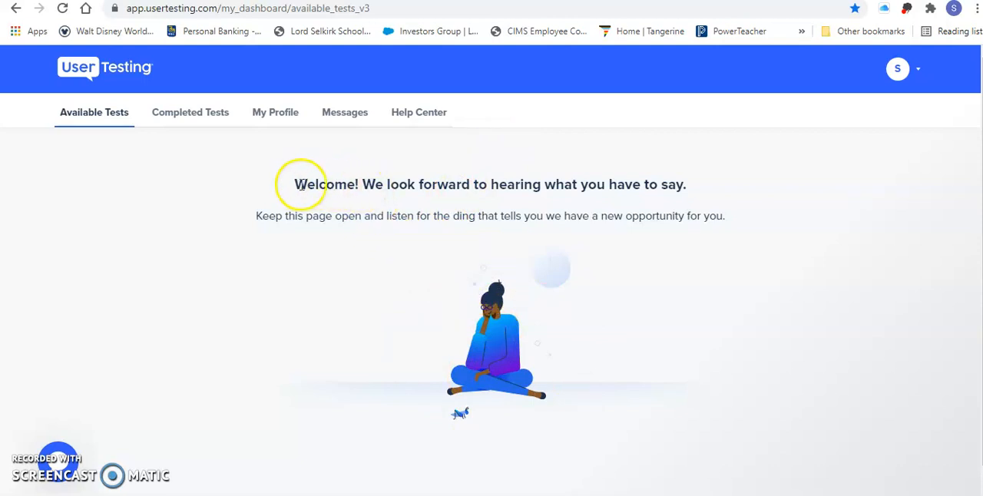
mouse_move(264, 198)
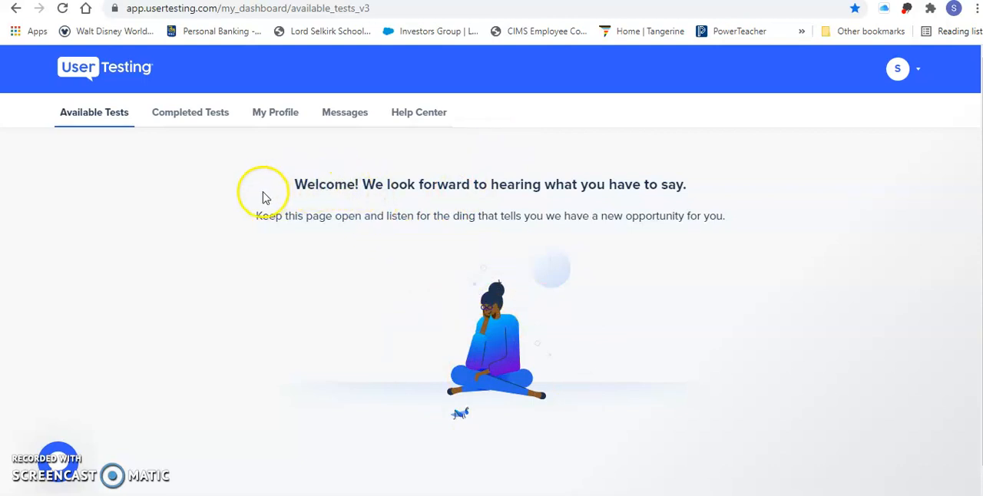
mouse_move(149, 93)
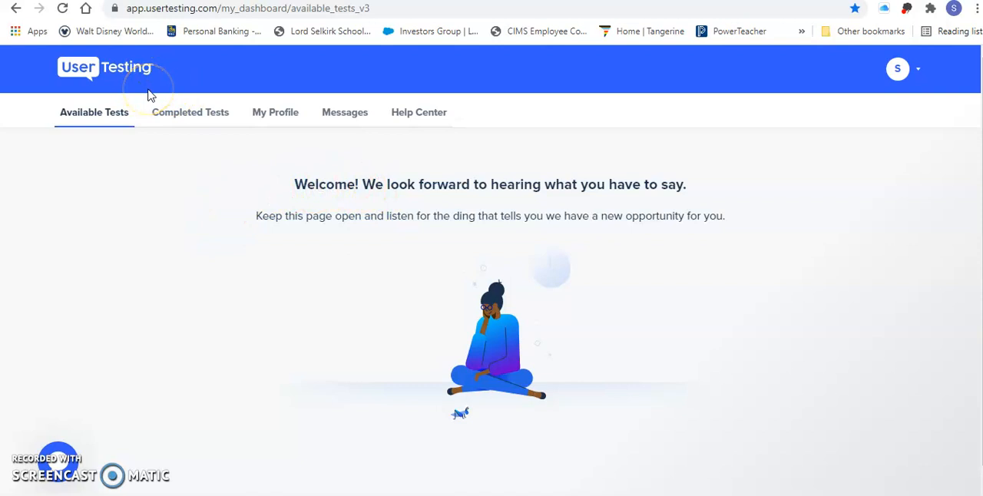
mouse_move(573, 184)
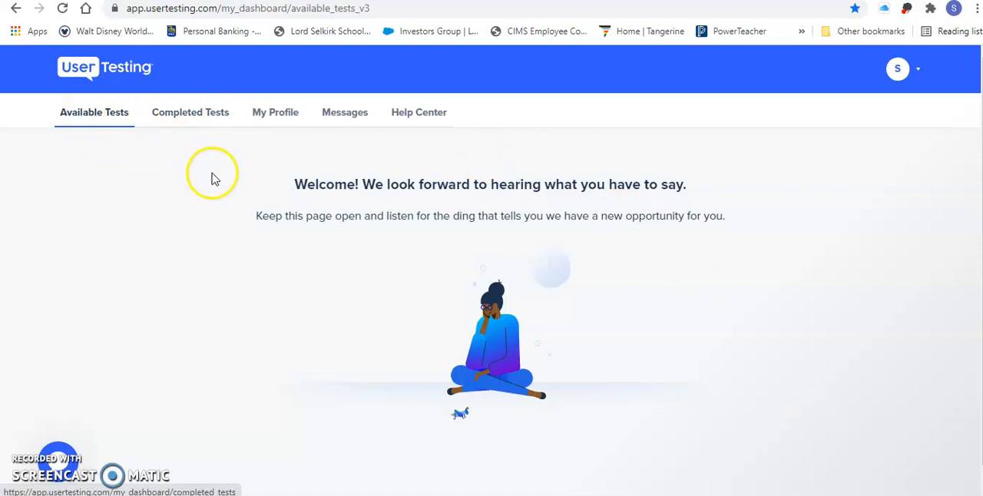
mouse_move(467, 194)
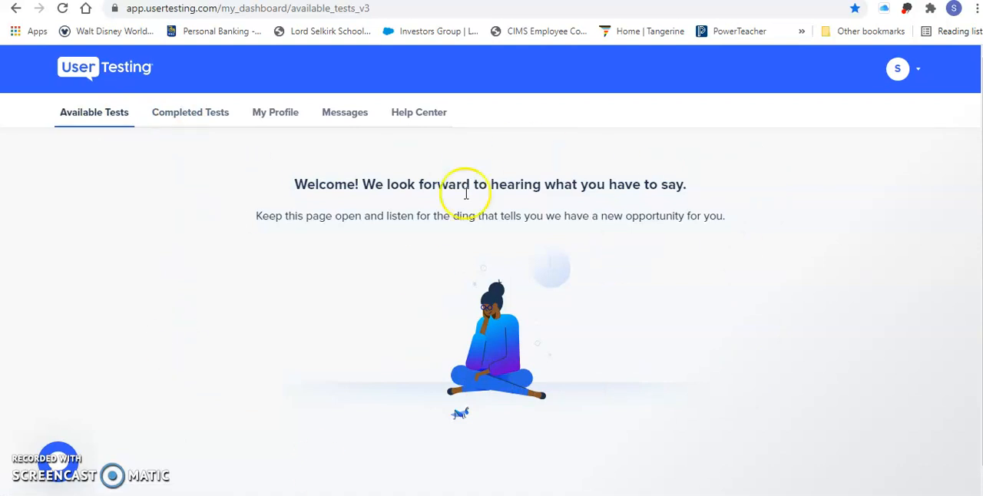
mouse_move(275, 221)
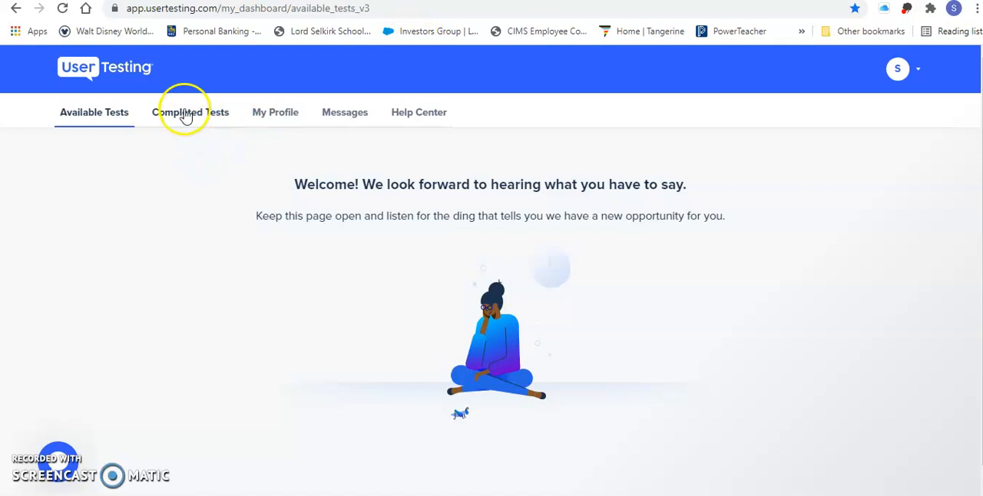
mouse_move(176, 116)
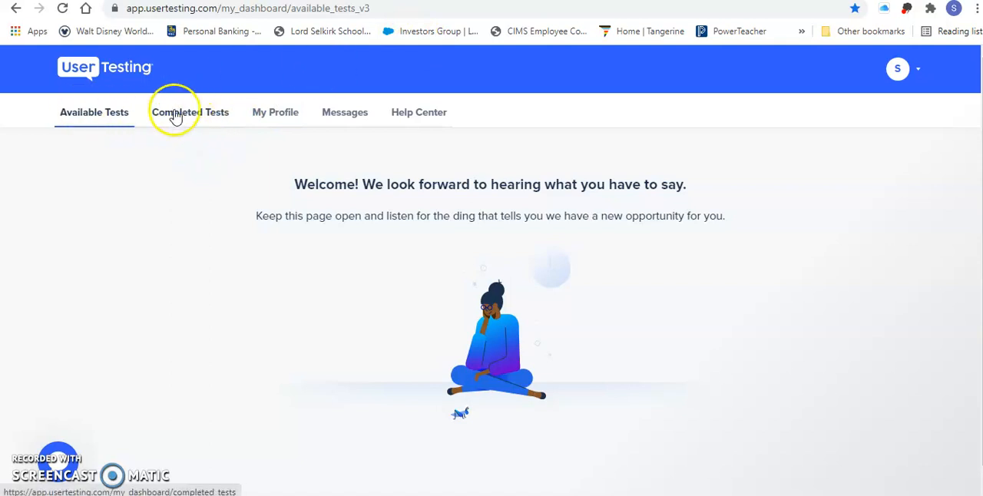
Step: View the Completed Tests list and scroll through the newest July 2021 tests with pending payments
left_click(191, 112)
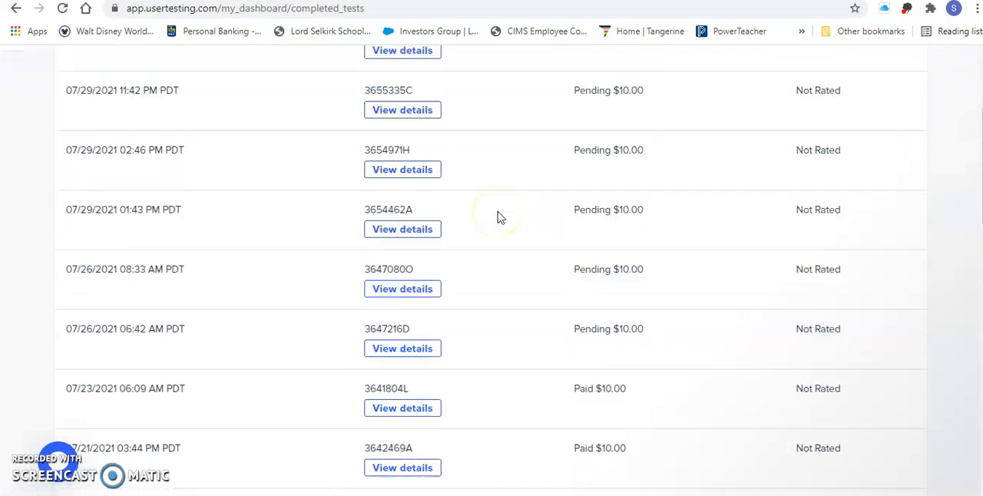
scroll("up", 3)
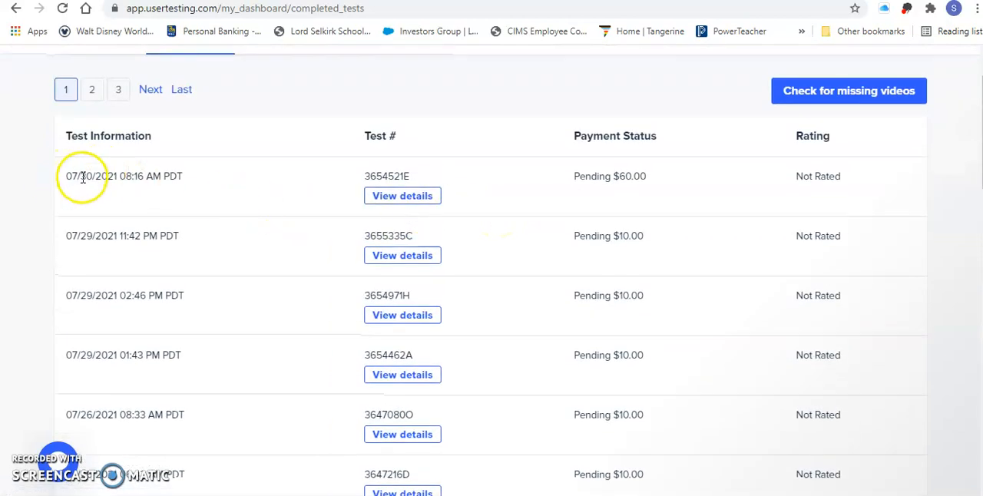
scroll("down", 3)
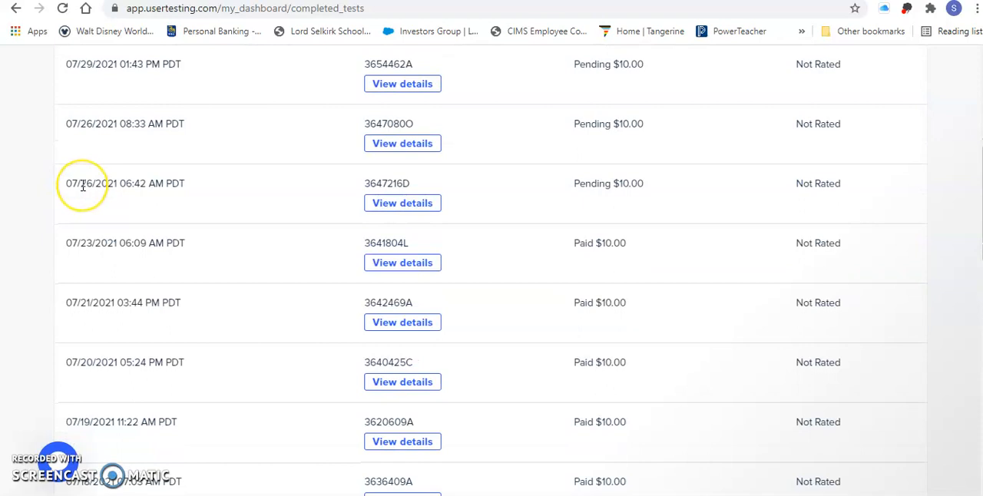
scroll("down", 3)
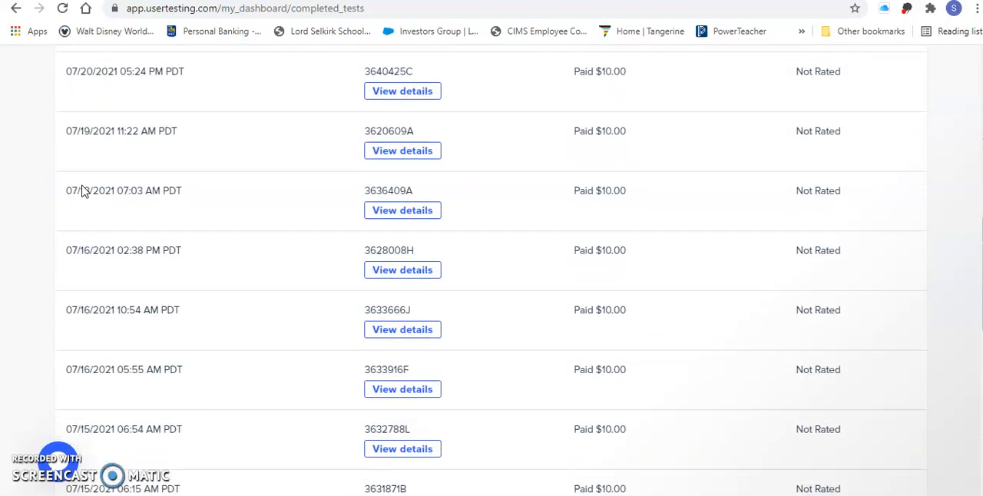
scroll("down", 3)
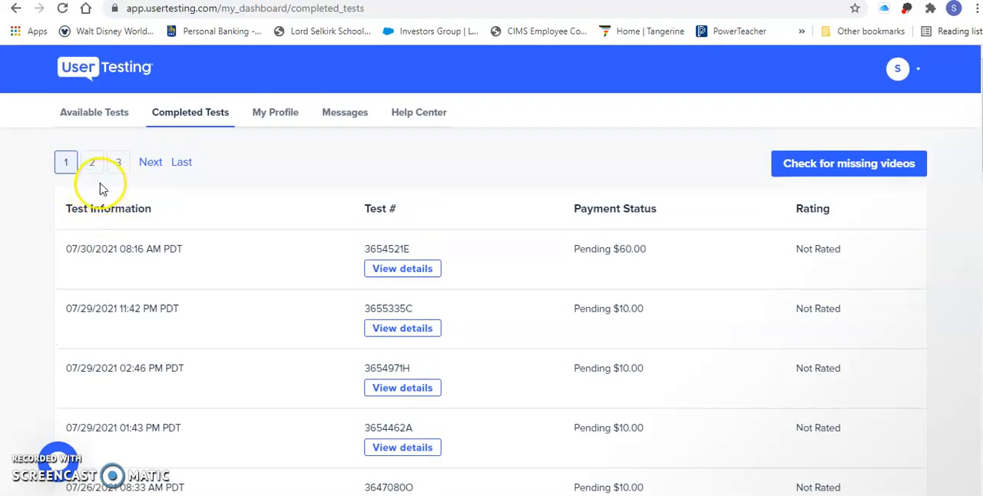
Step: Browse pages two and three of older paid tests, then return to page one
left_click(92, 161)
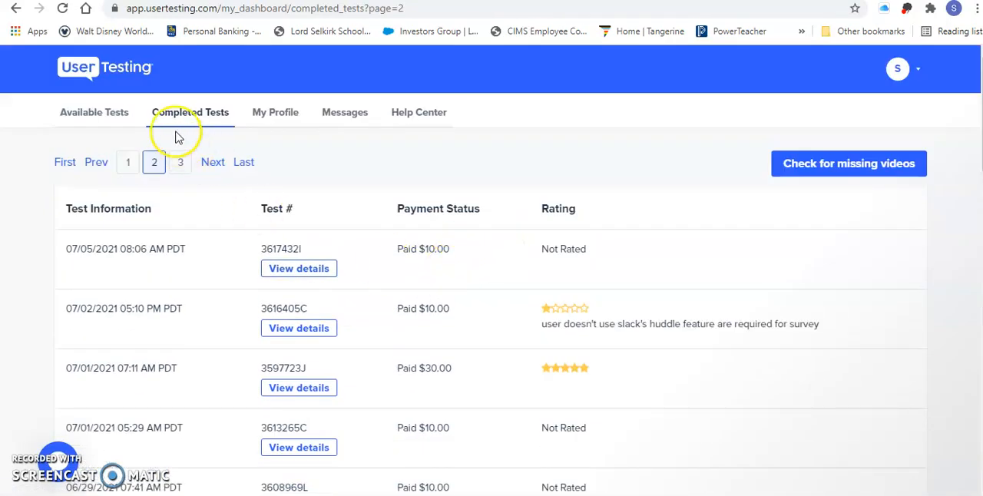
left_click(180, 163)
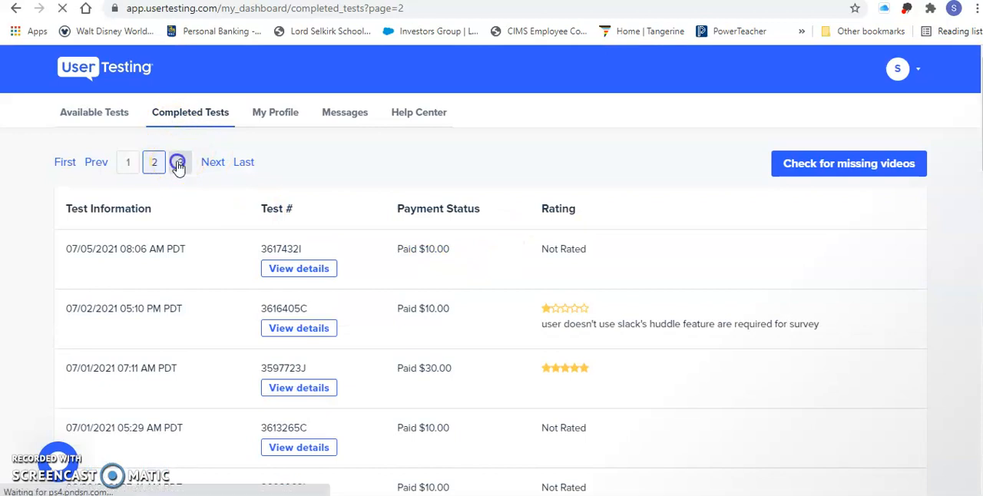
left_click(178, 163)
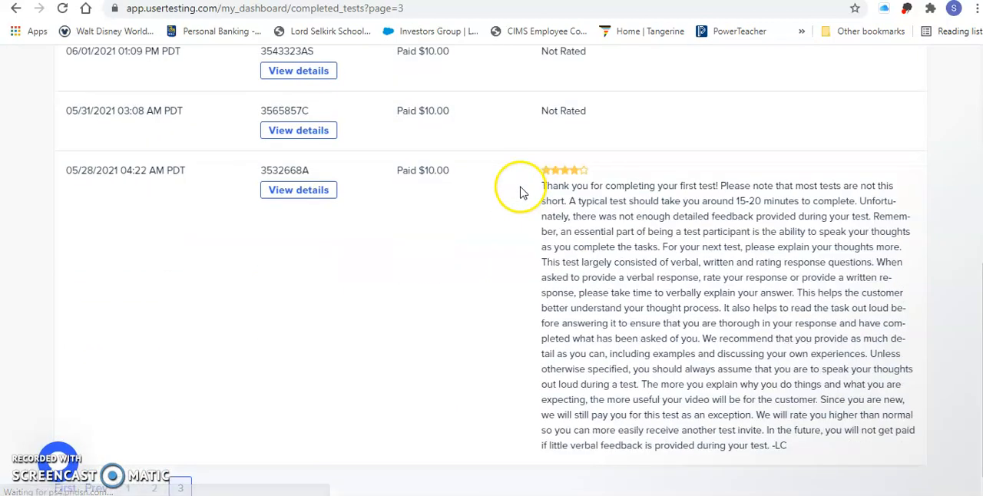
left_click(129, 163)
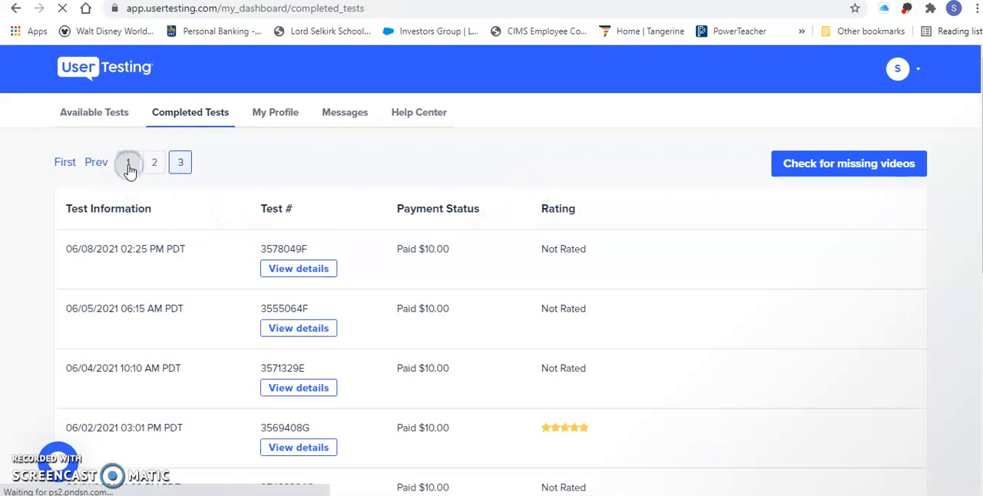
left_click(129, 163)
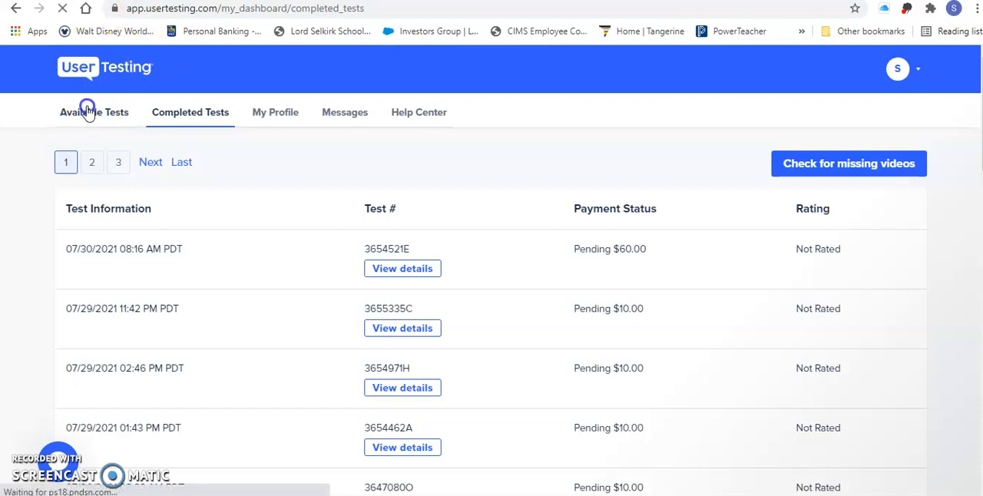
left_click(89, 112)
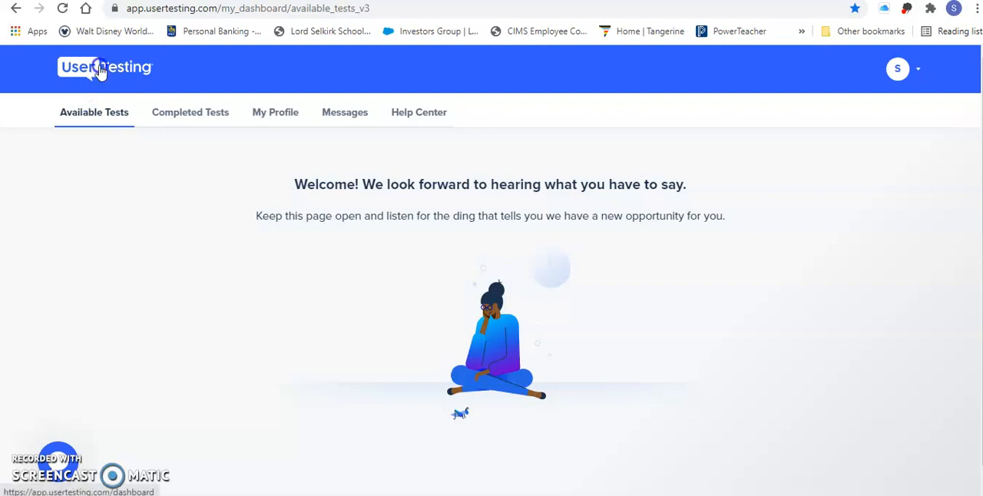
mouse_move(113, 16)
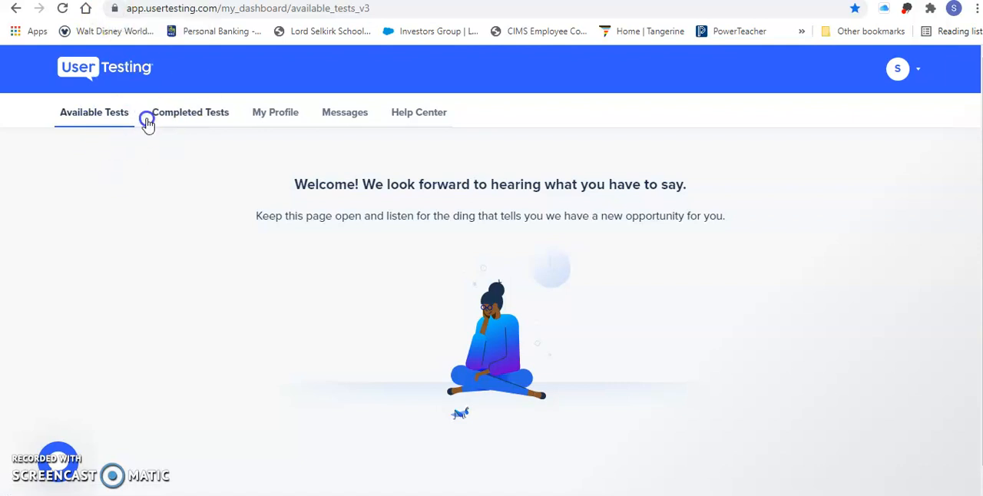
left_click(191, 112)
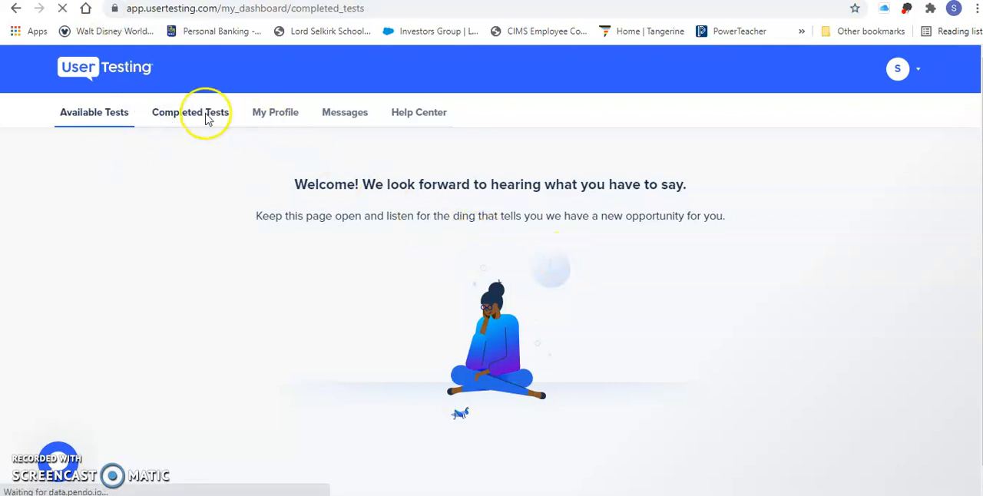
left_click(191, 112)
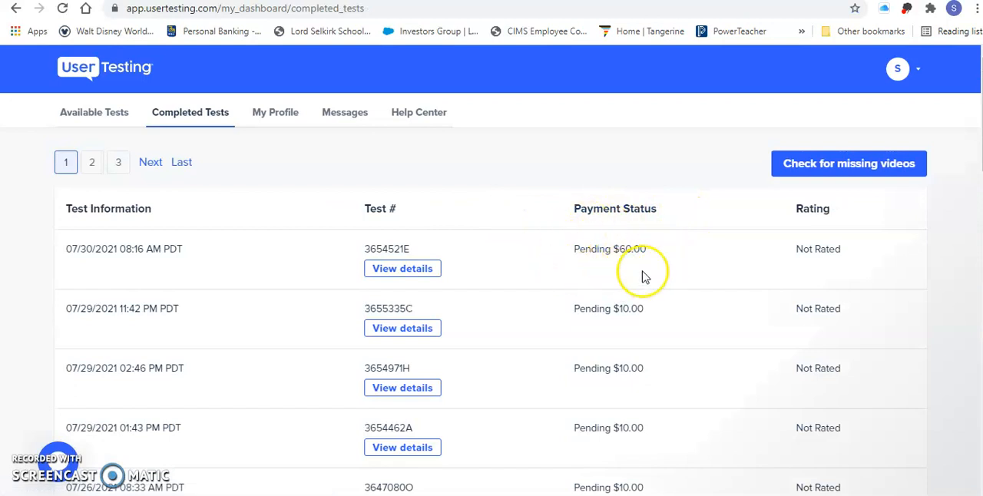
left_click(107, 112)
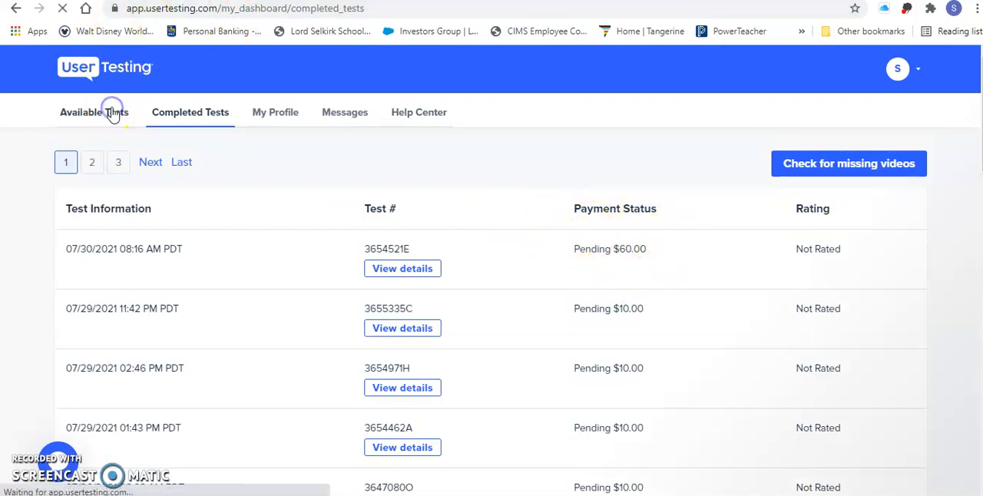
Step: Switch to the Available Tests tab, showing the welcome message with no tests offered
left_click(104, 112)
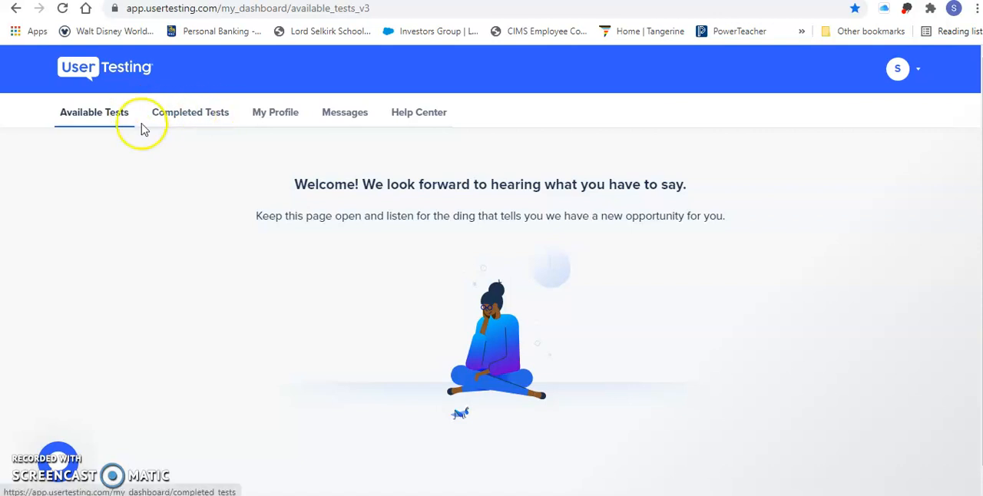
mouse_move(234, 408)
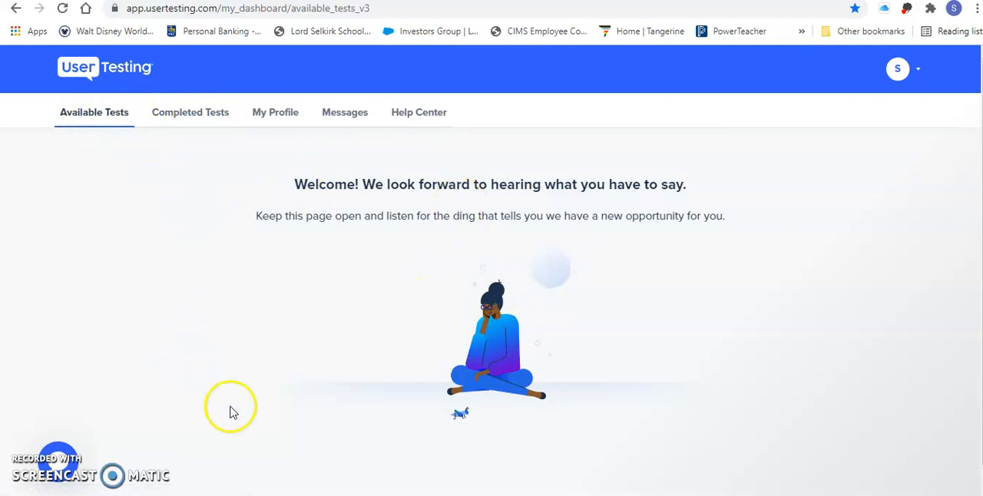
mouse_move(347, 190)
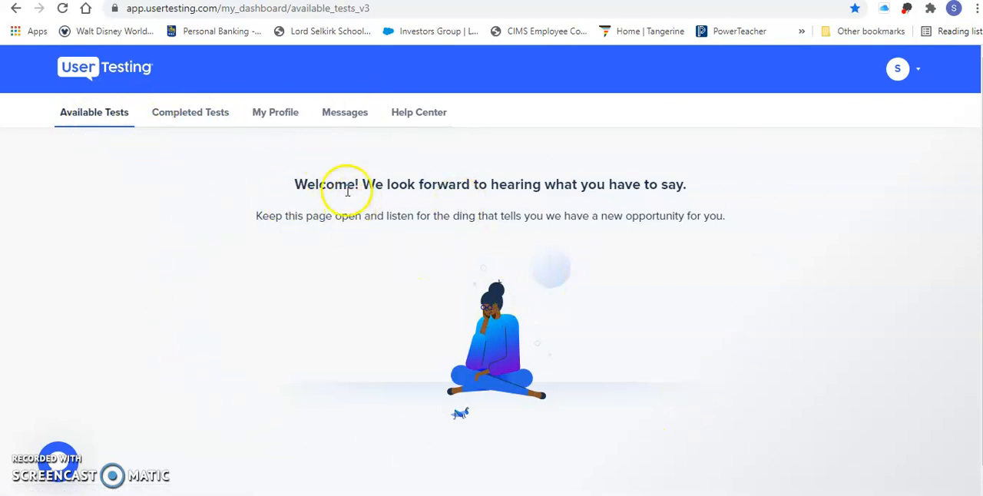
mouse_move(427, 318)
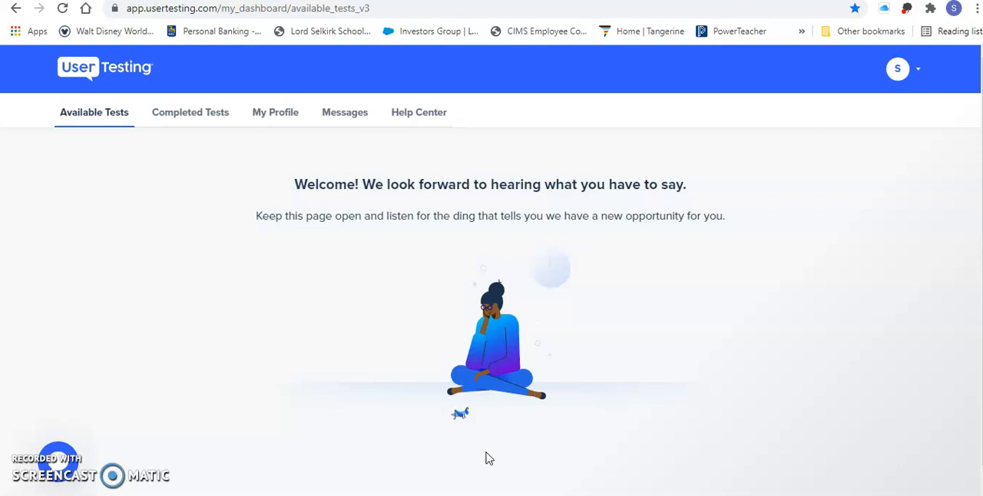
mouse_move(375, 355)
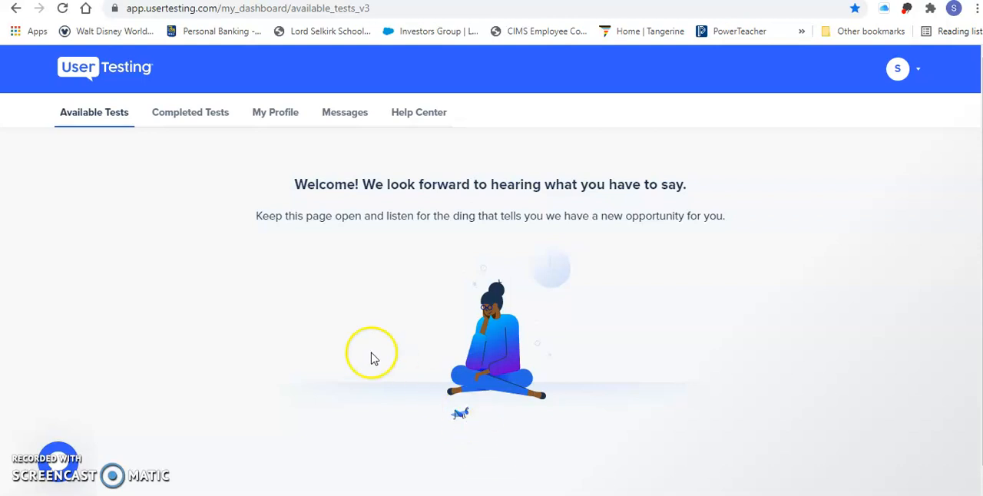
mouse_move(83, 77)
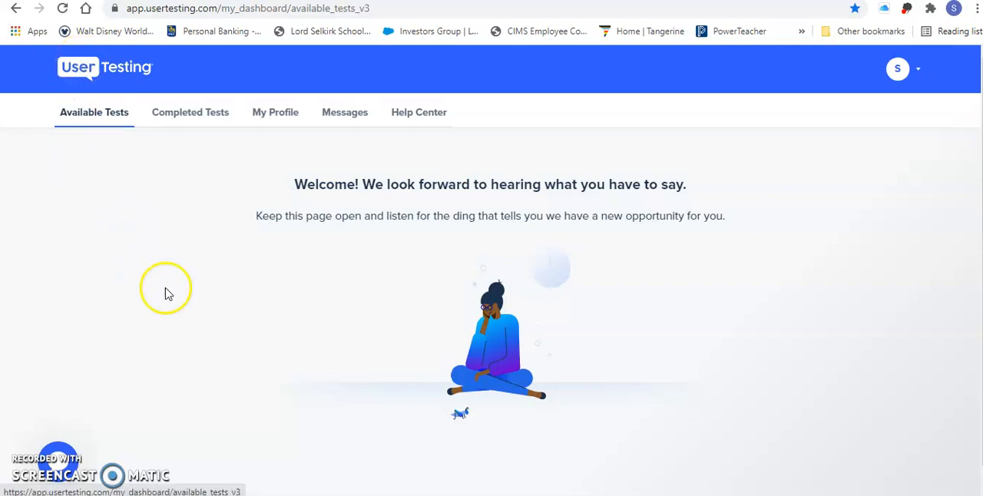
mouse_move(455, 307)
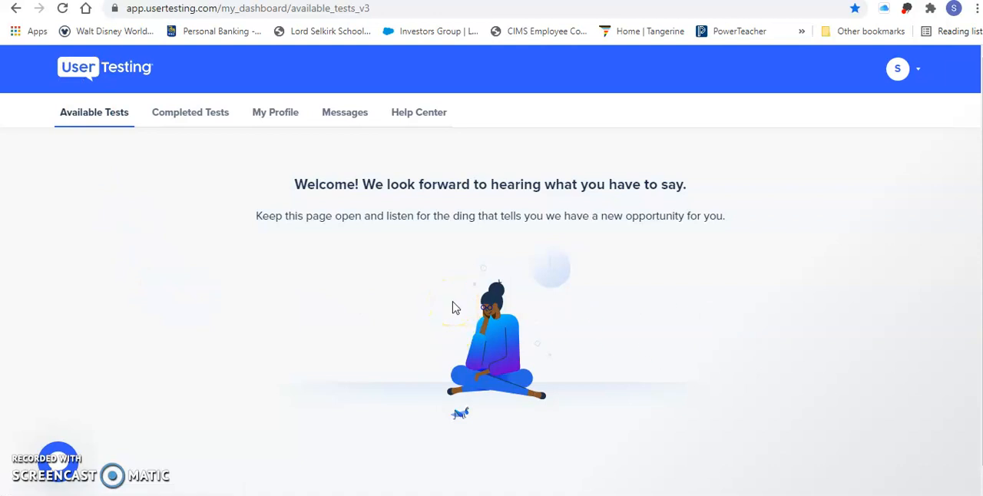
mouse_move(472, 294)
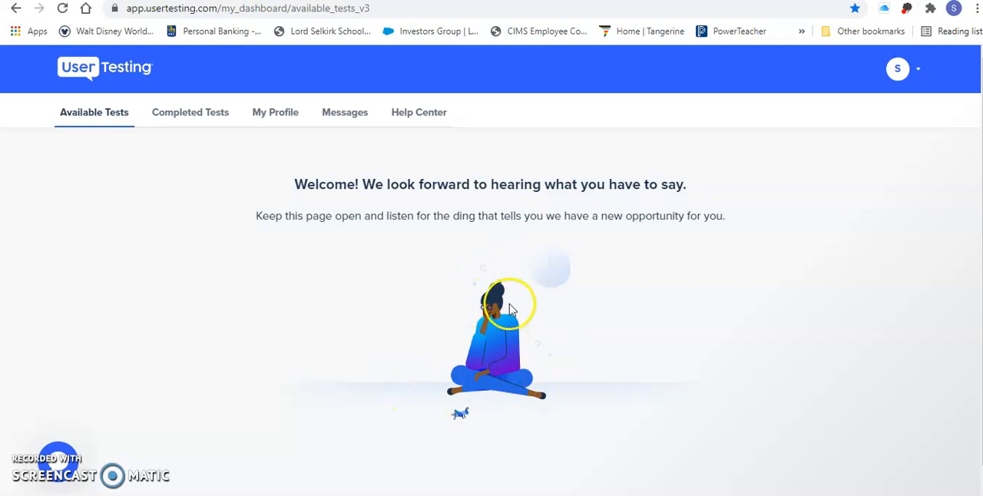
mouse_move(528, 405)
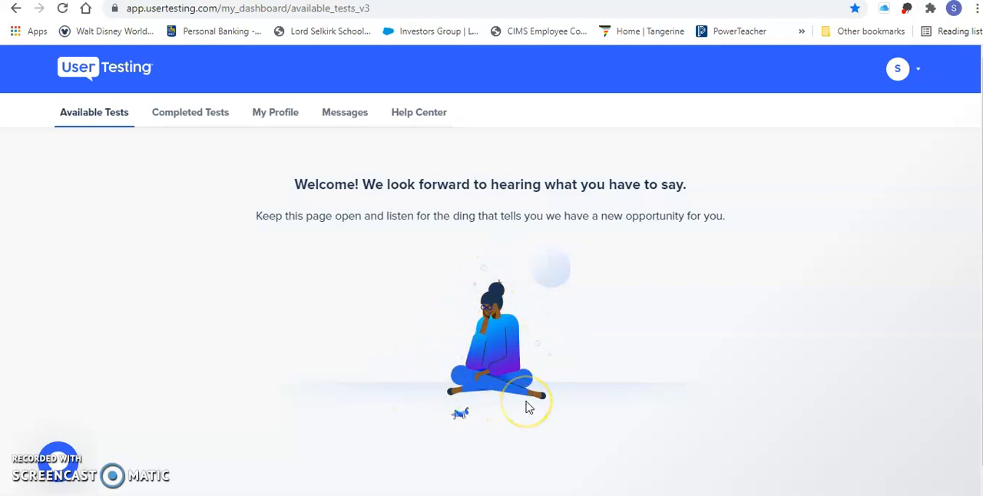
mouse_move(534, 403)
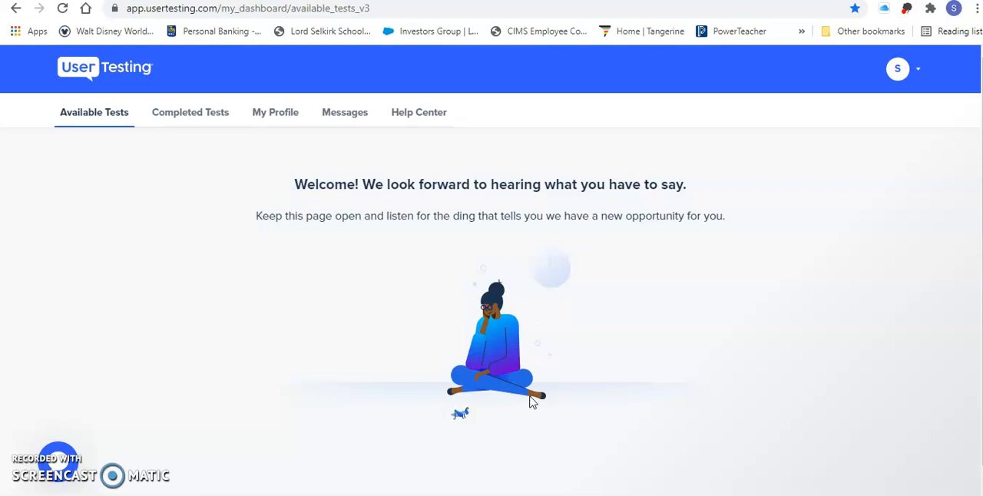
mouse_move(538, 396)
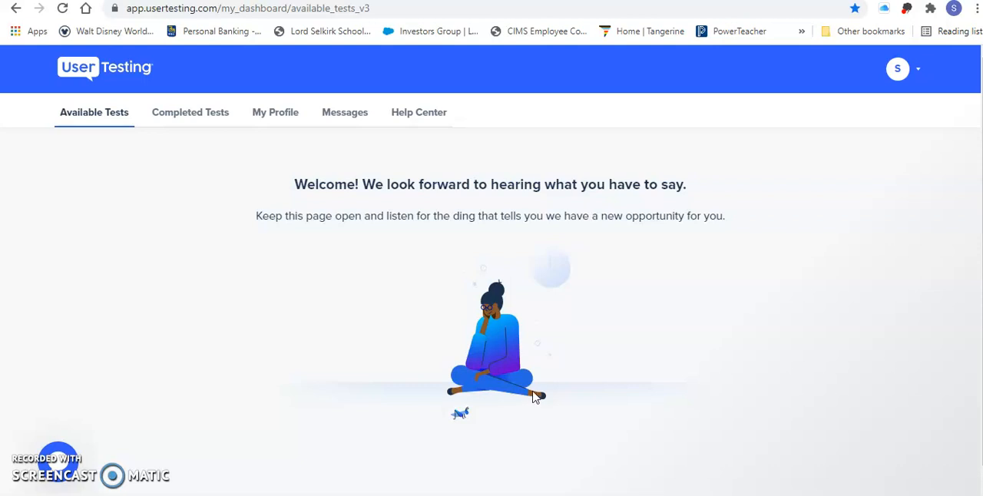
mouse_move(526, 390)
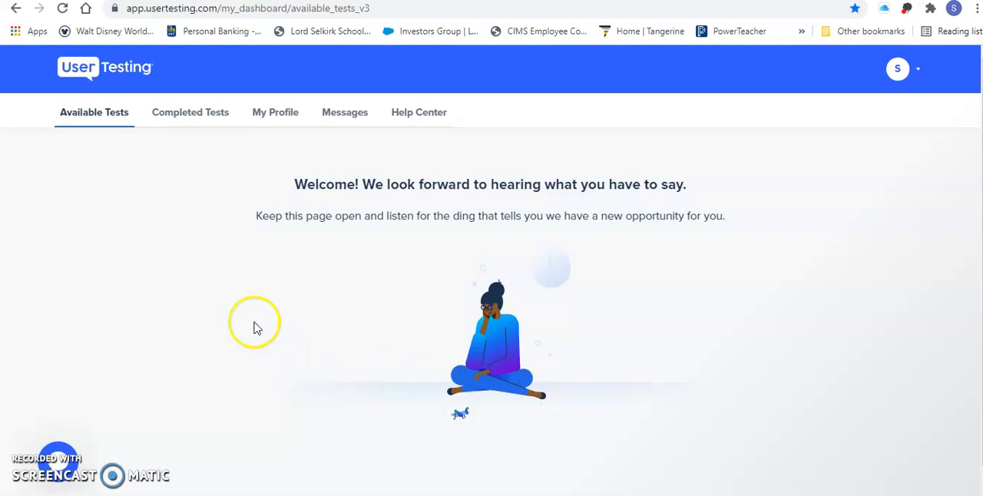
mouse_move(95, 71)
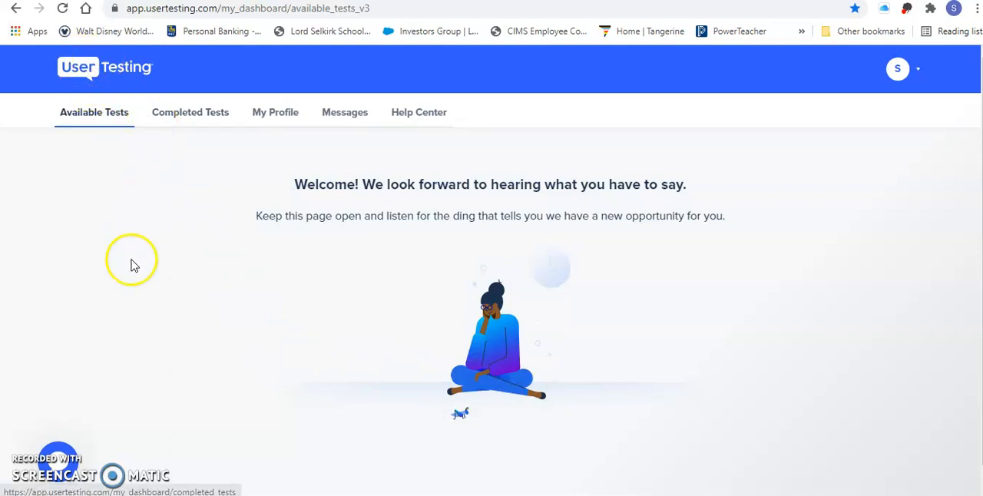
mouse_move(791, 264)
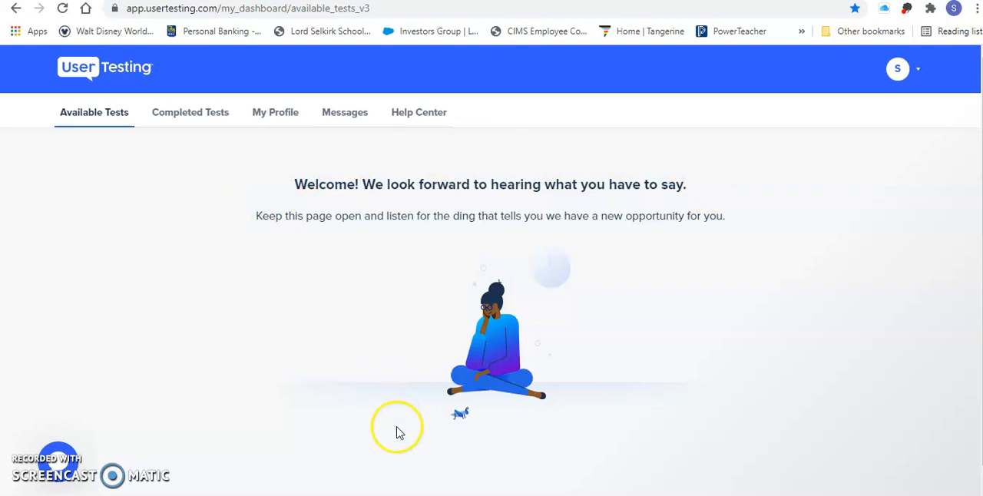
mouse_move(399, 433)
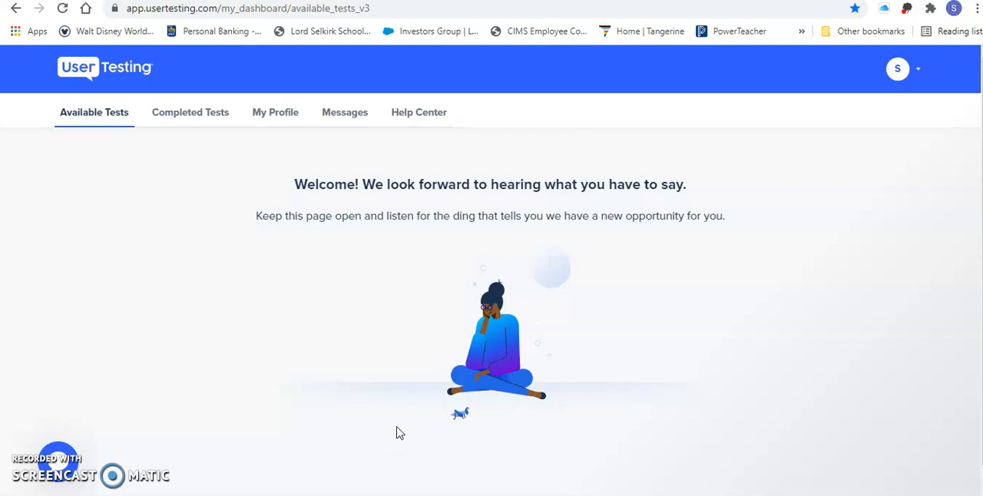
mouse_move(403, 427)
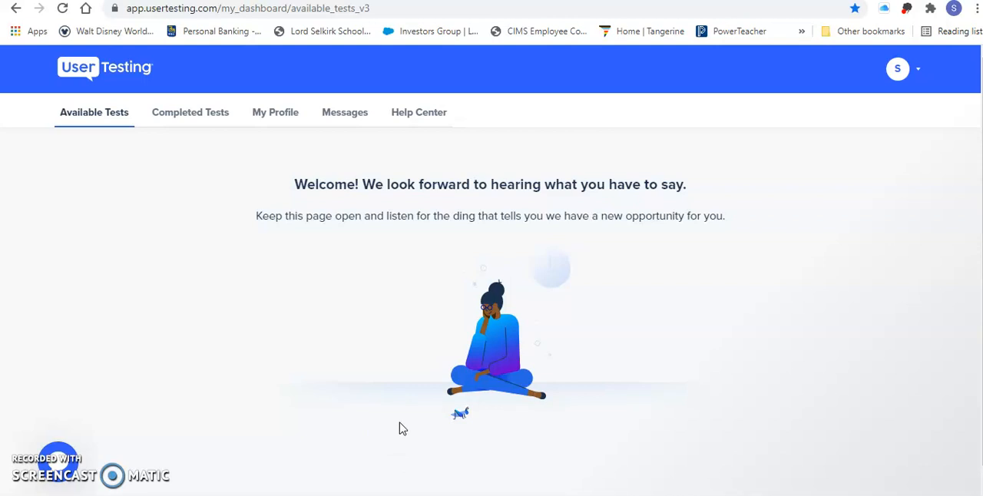